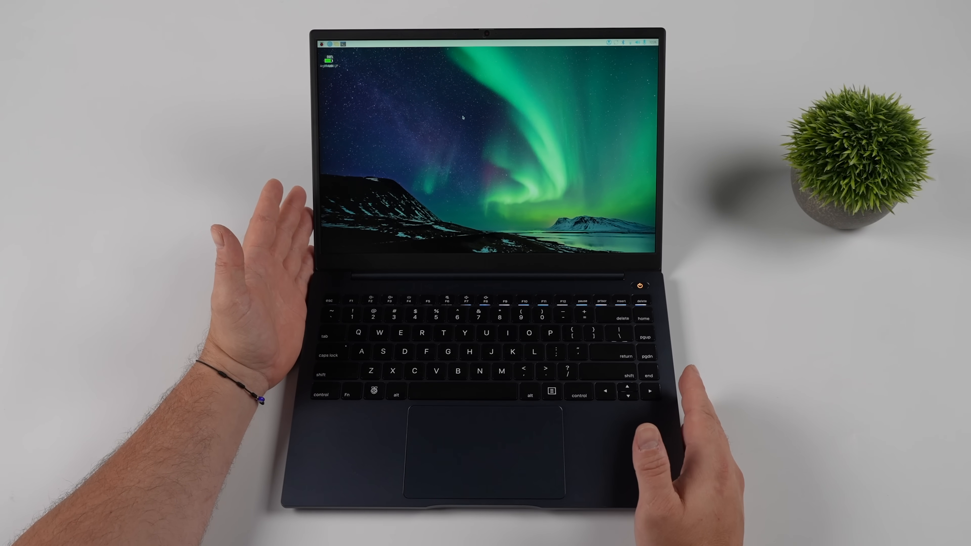
Launch Chromium from the taskbar to get a New Tab window.
click(323, 41)
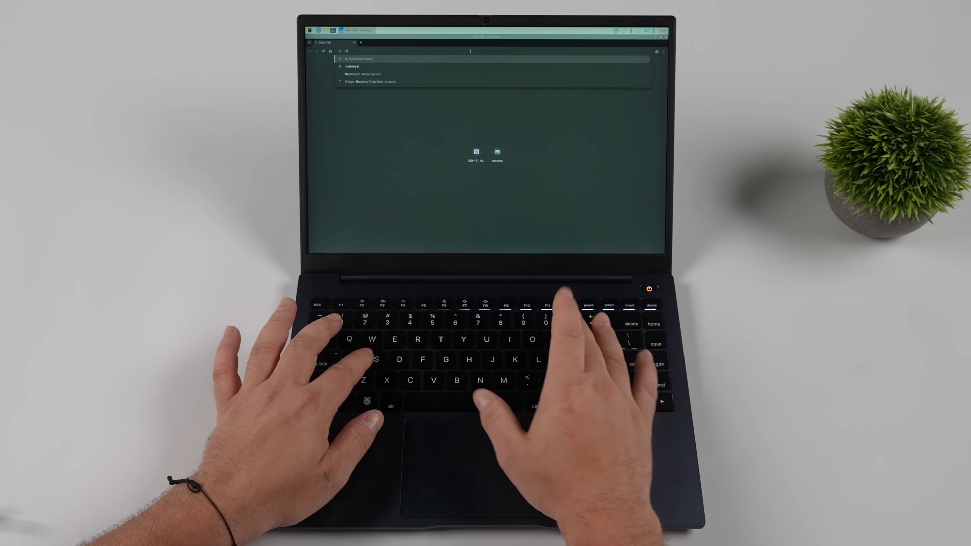
Load raspberrypi.com via 'raspberry' and scroll the homepage to the News section.
text(raspberry)
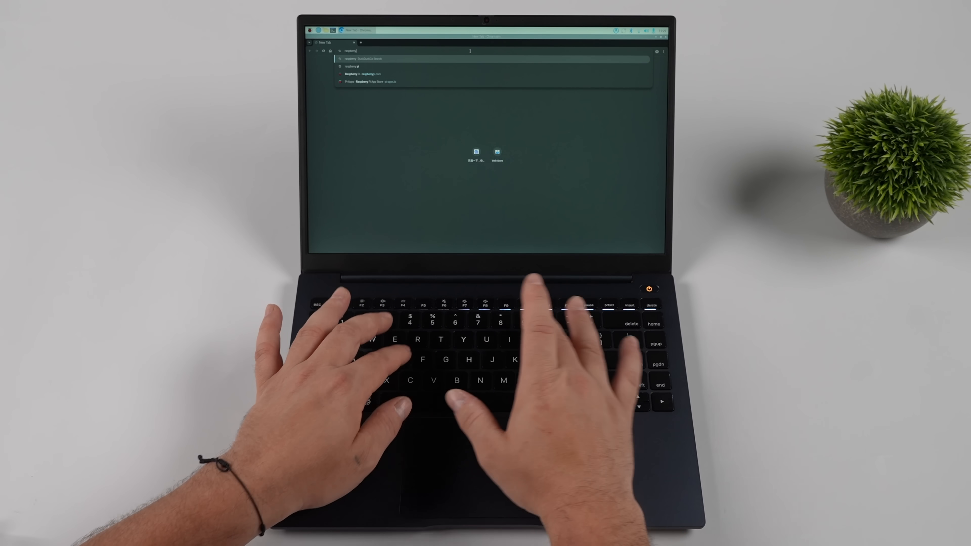
key(Return)
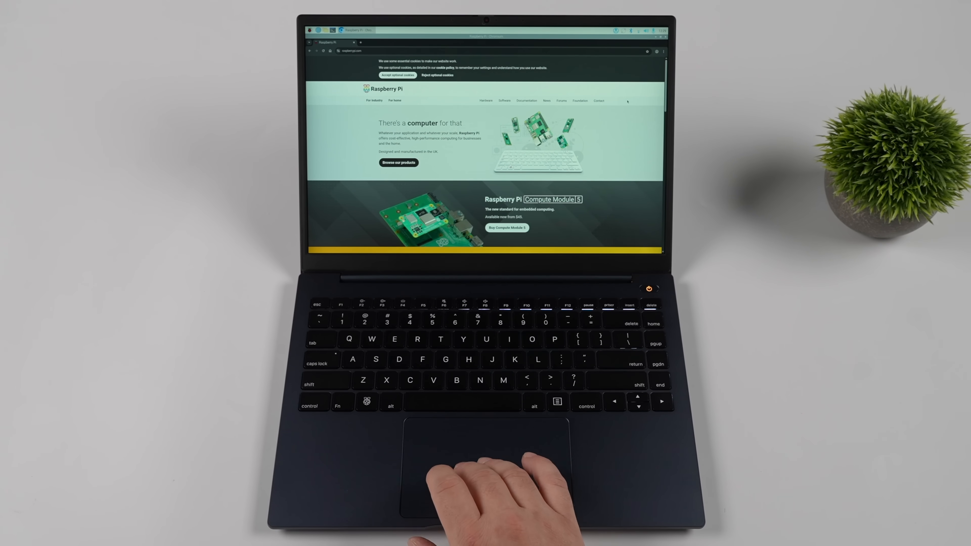
scroll(down, 3)
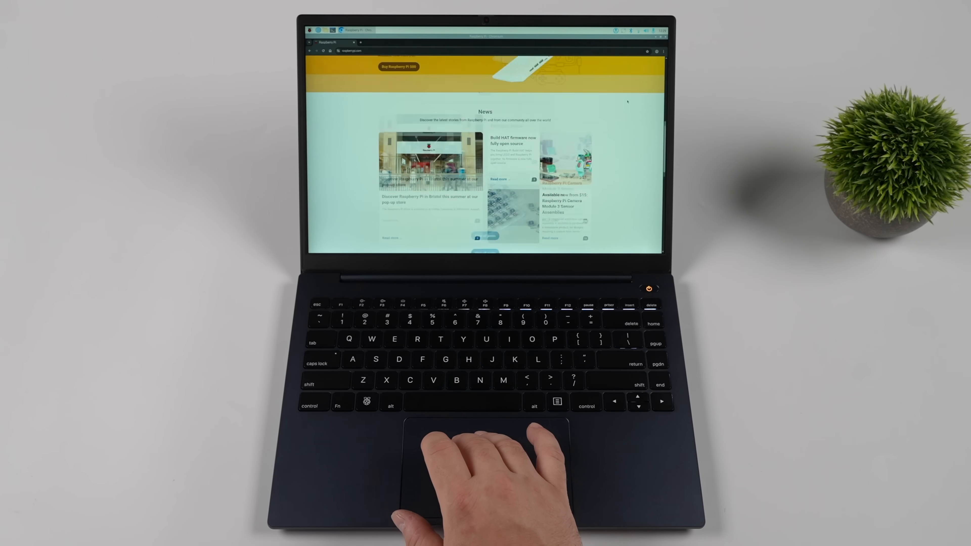
scroll(up, 3)
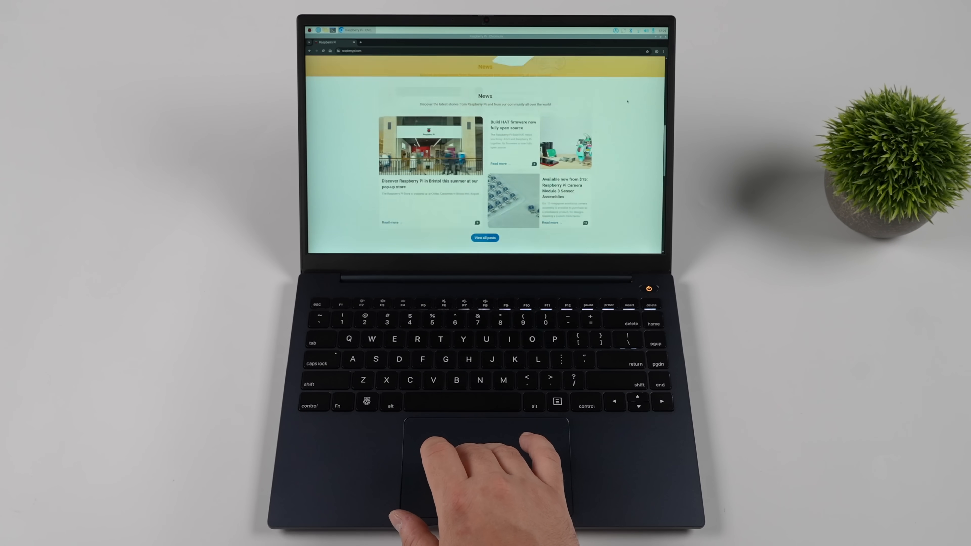